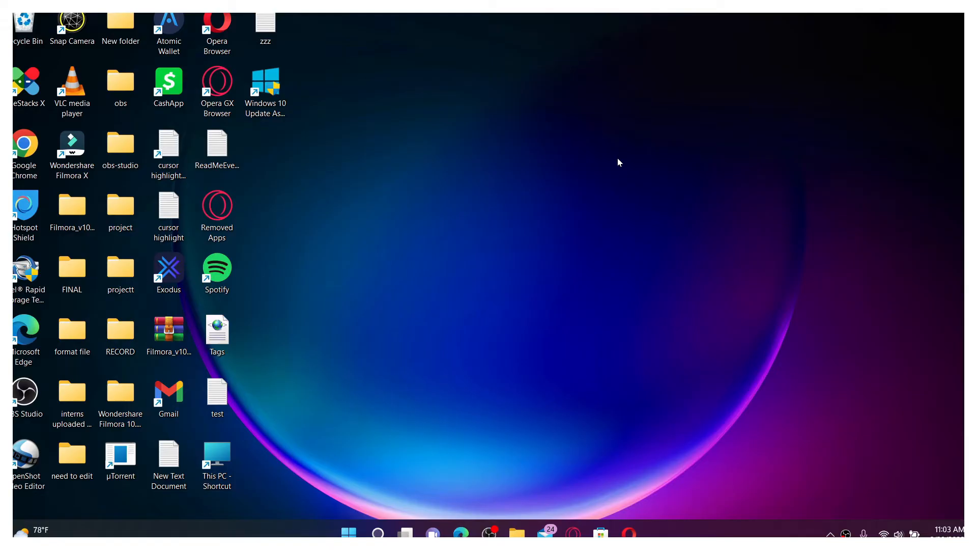
pyautogui.moveTo(646, 203)
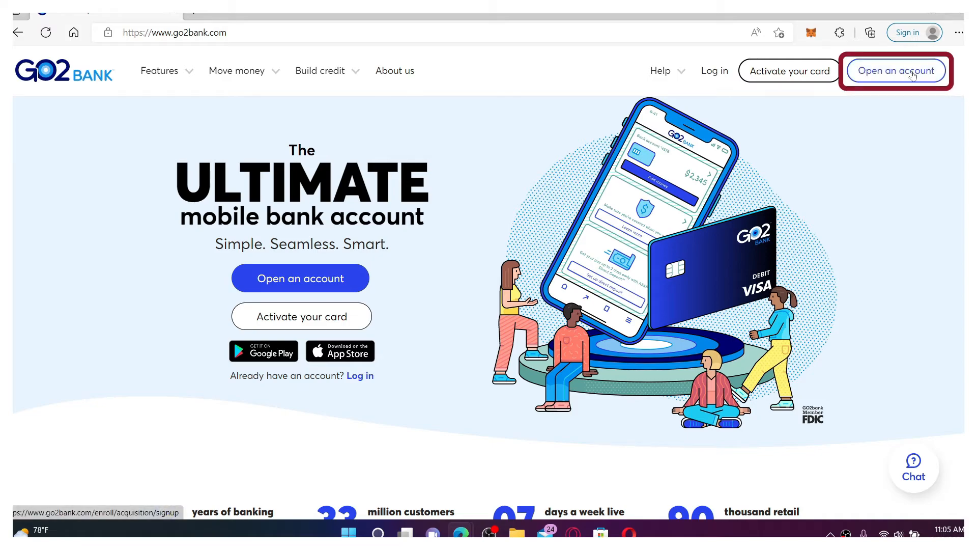
# - Open a new account with email 'rup', pass the robot check, and submit the name 'Rupa'
pyautogui.click(896, 70)
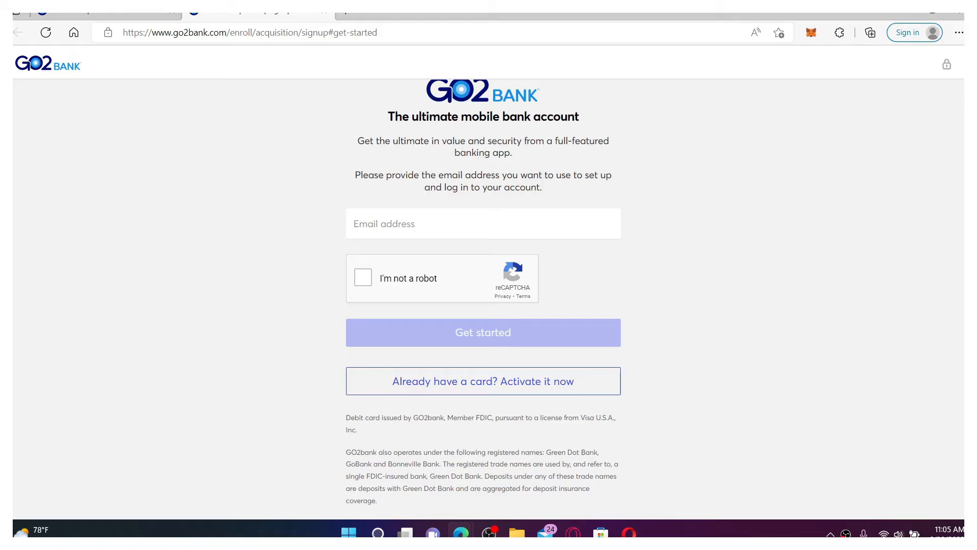
pyautogui.click(483, 223)
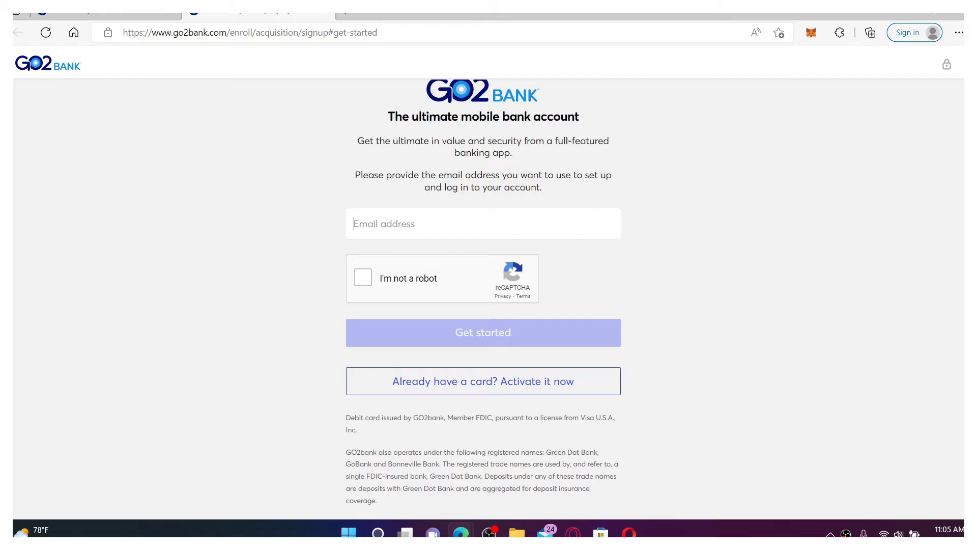
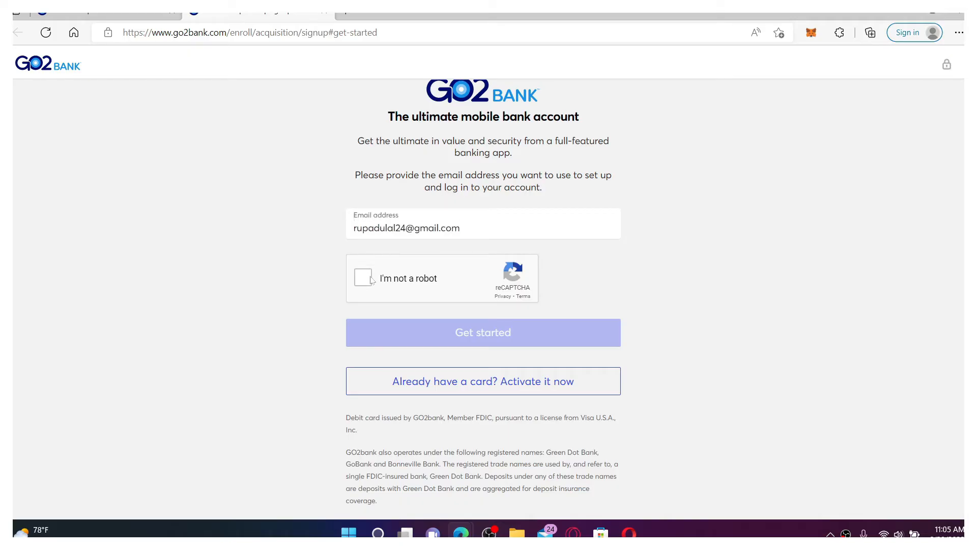
pyautogui.click(364, 278)
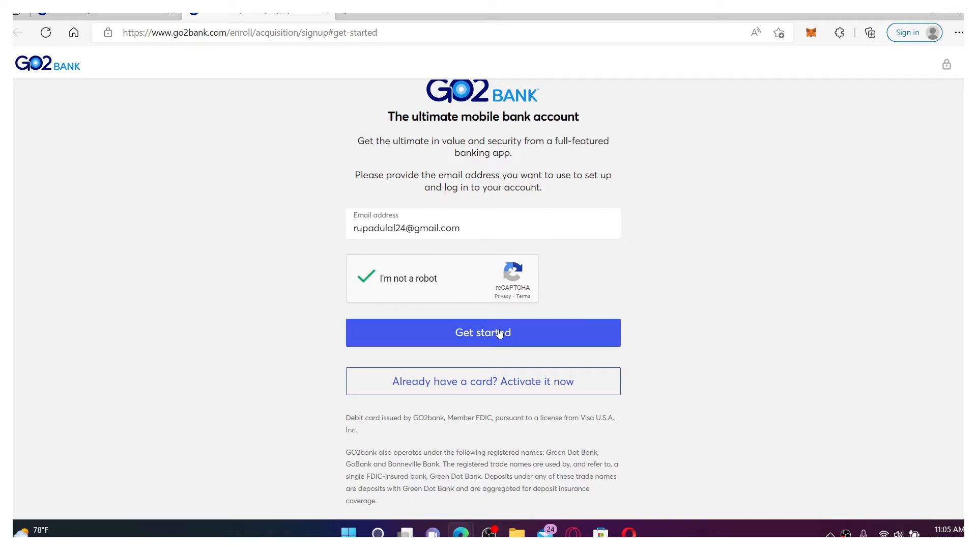
pyautogui.click(483, 332)
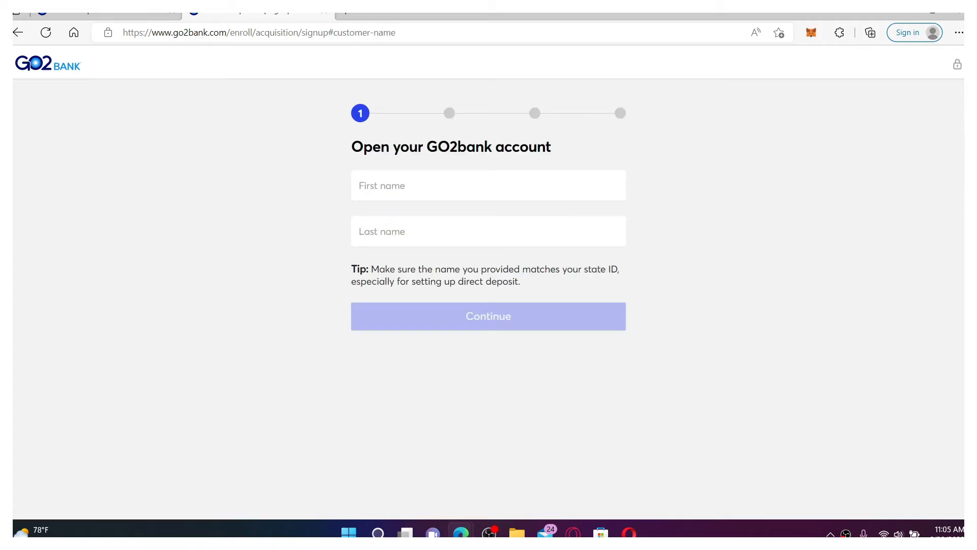
pyautogui.write('Rupa')
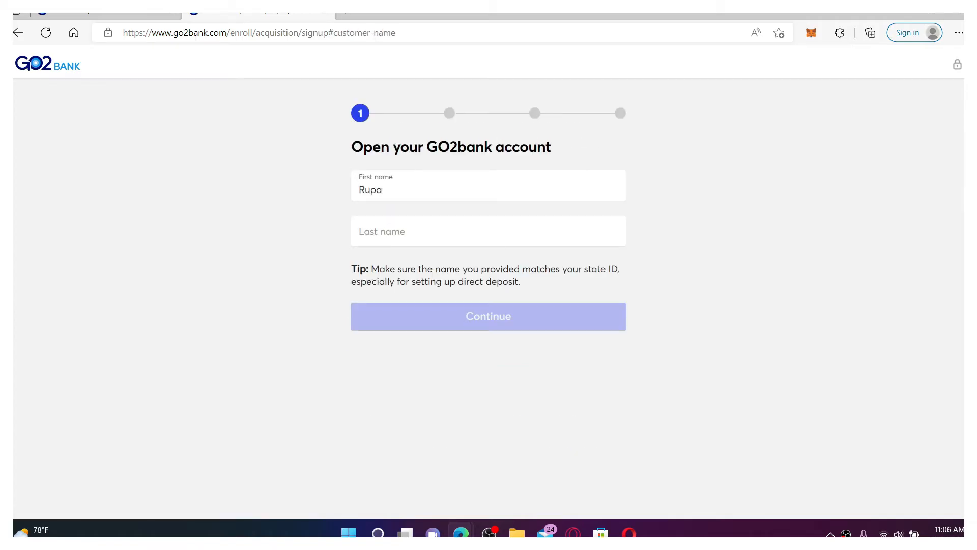
pyautogui.click(488, 316)
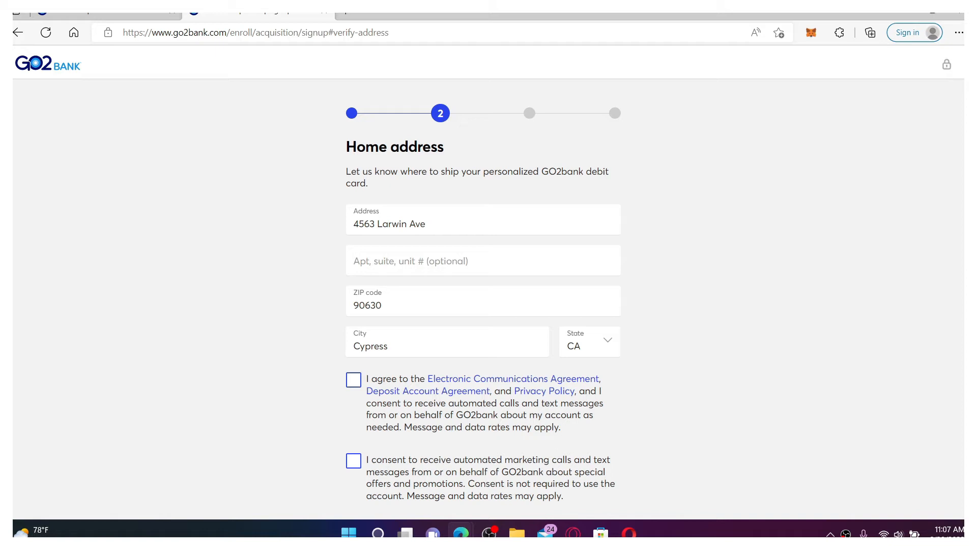
pyautogui.moveTo(331, 350)
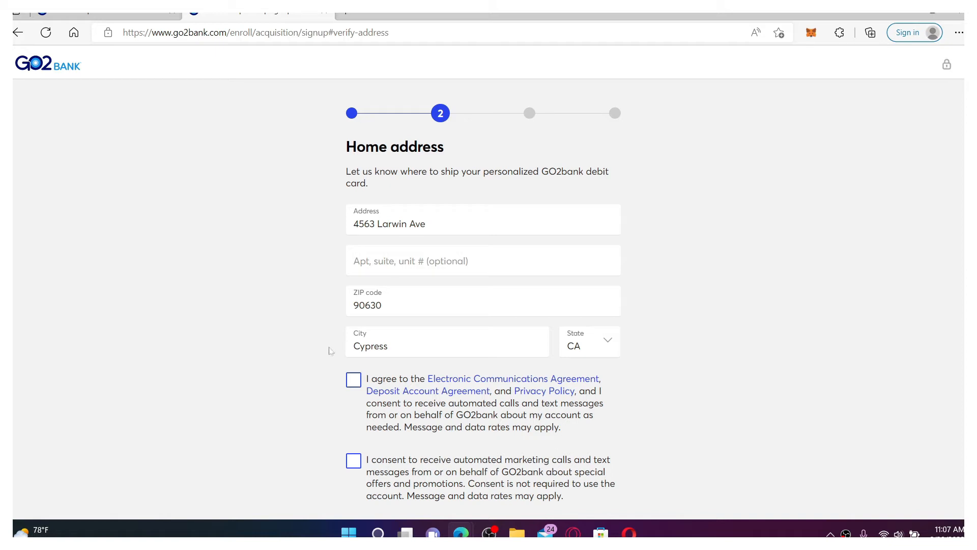
pyautogui.moveTo(596, 348)
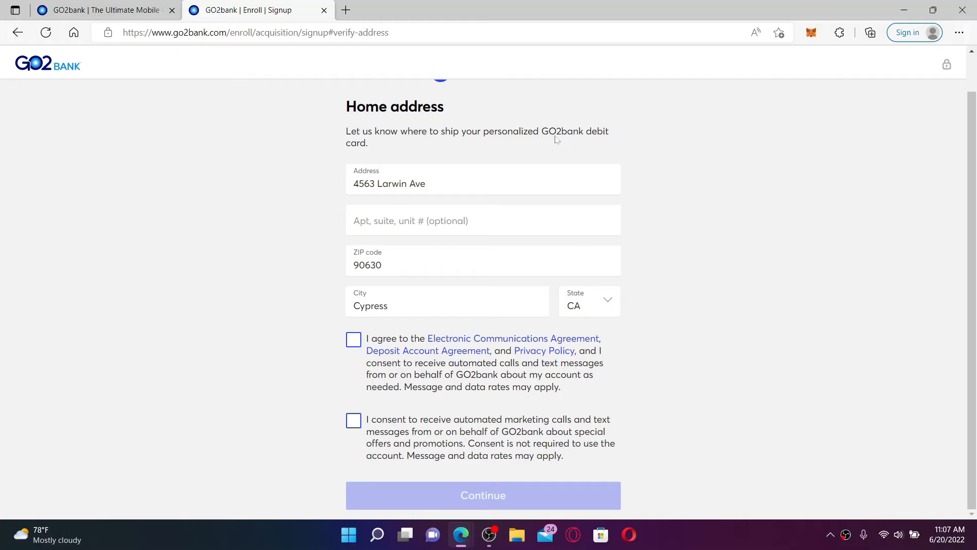
# - Agree to the communications and account terms, leave marketing messages unticked, and continue
pyautogui.click(483, 495)
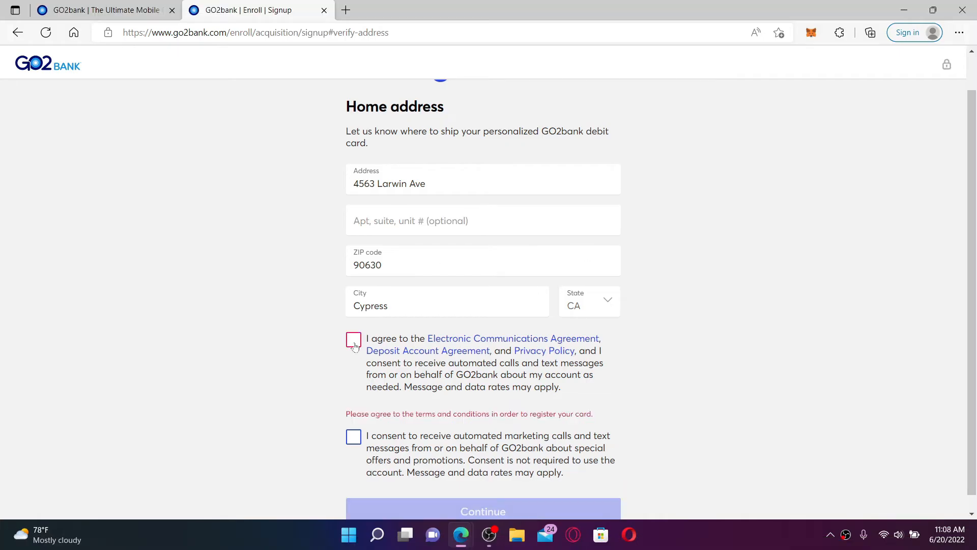
pyautogui.click(353, 339)
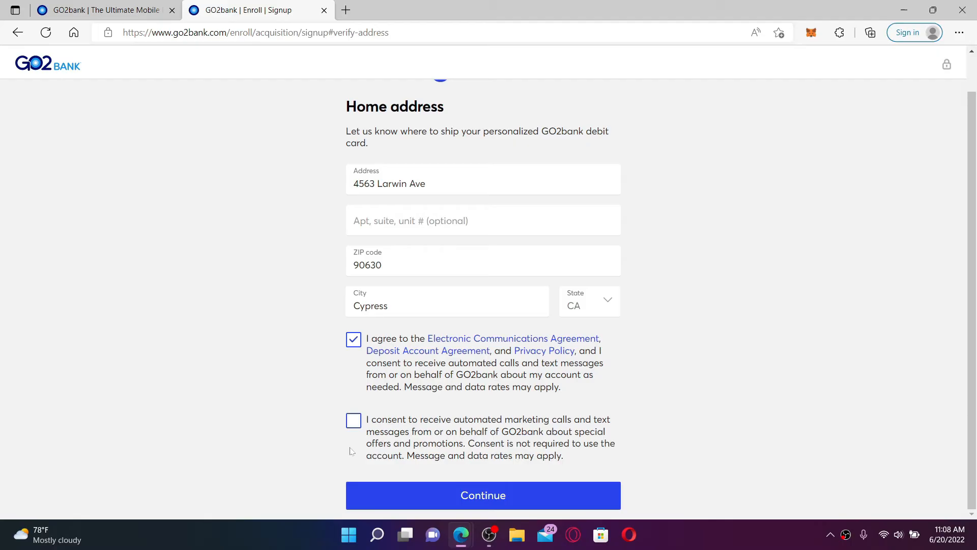
pyautogui.click(353, 420)
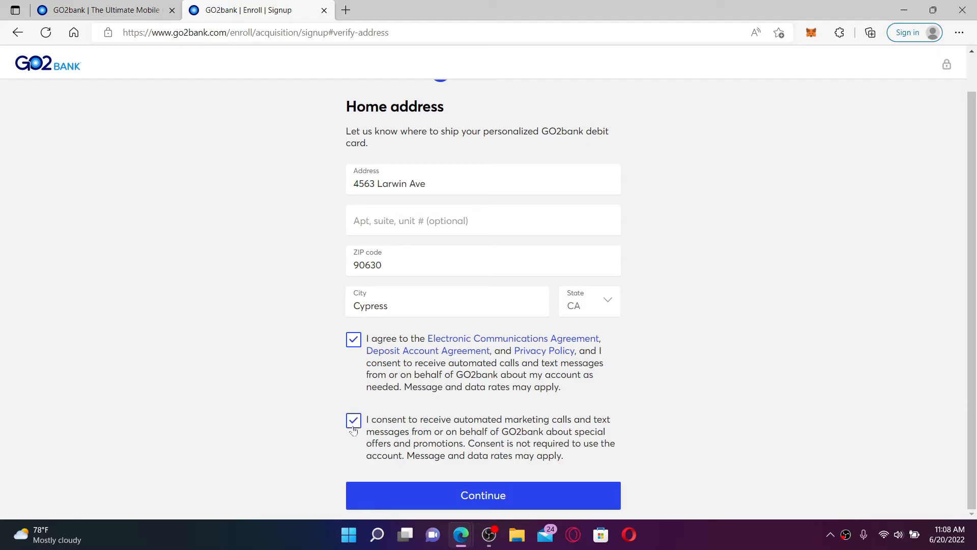
pyautogui.click(354, 420)
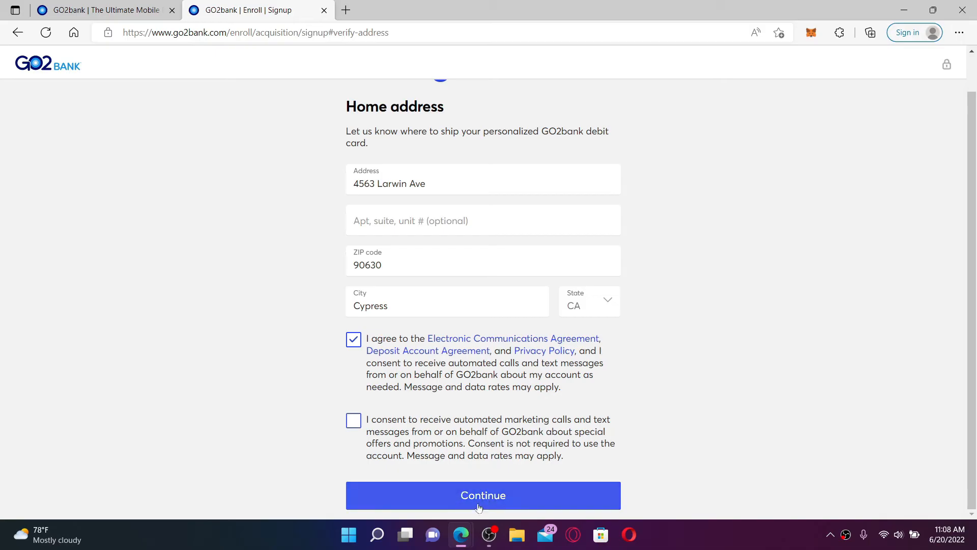
pyautogui.click(482, 495)
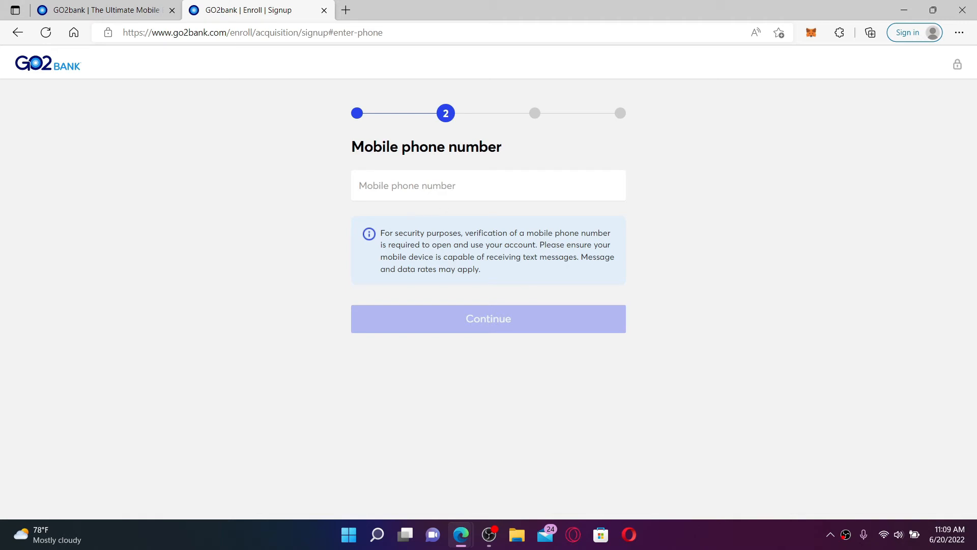
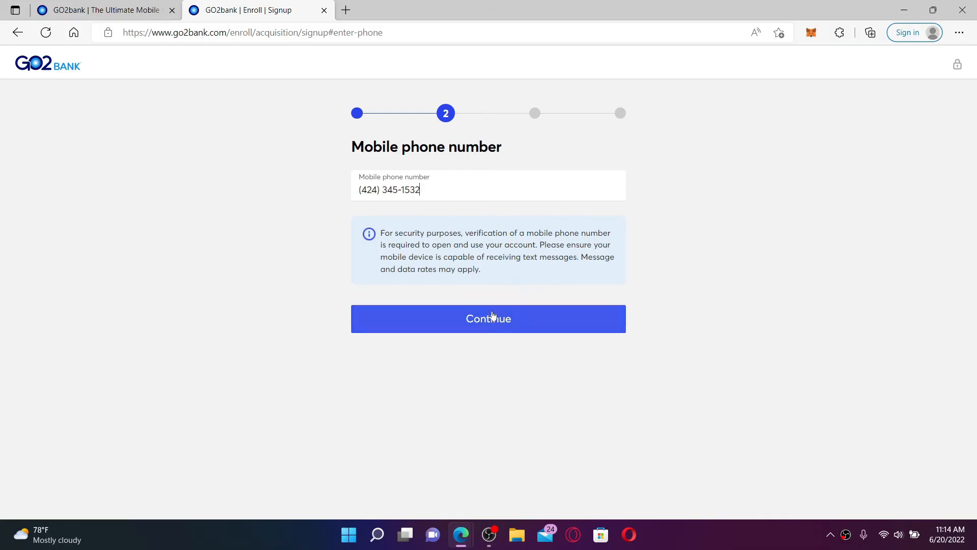
pyautogui.moveTo(540, 344)
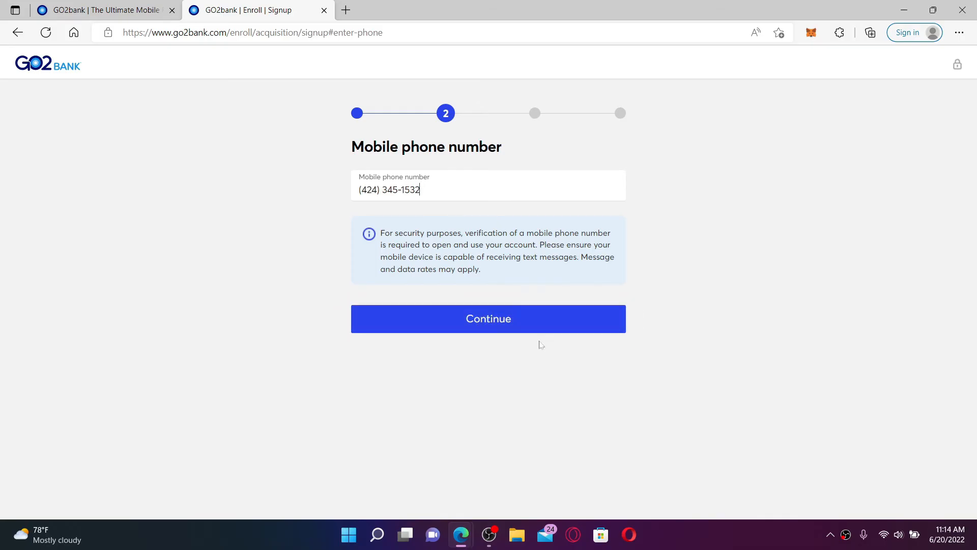
pyautogui.moveTo(560, 356)
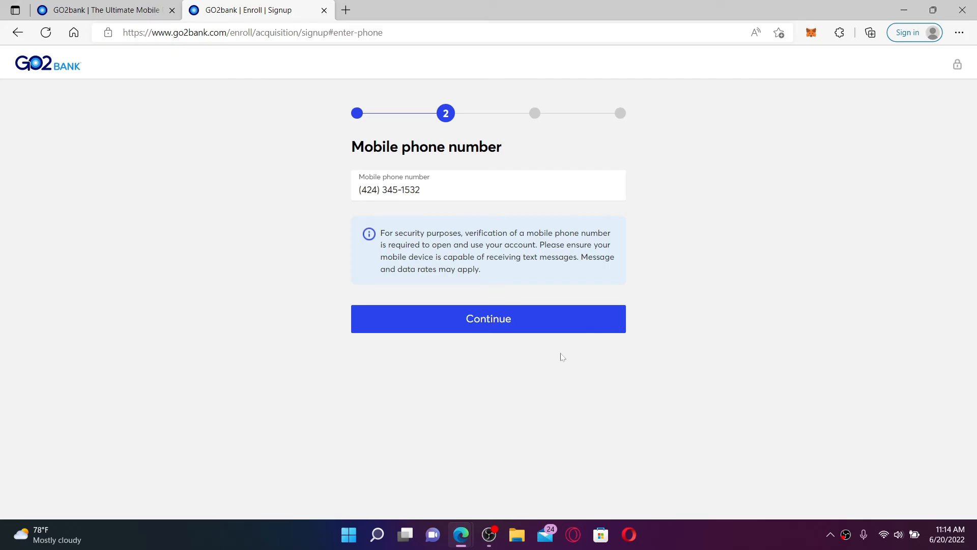
pyautogui.click(489, 189)
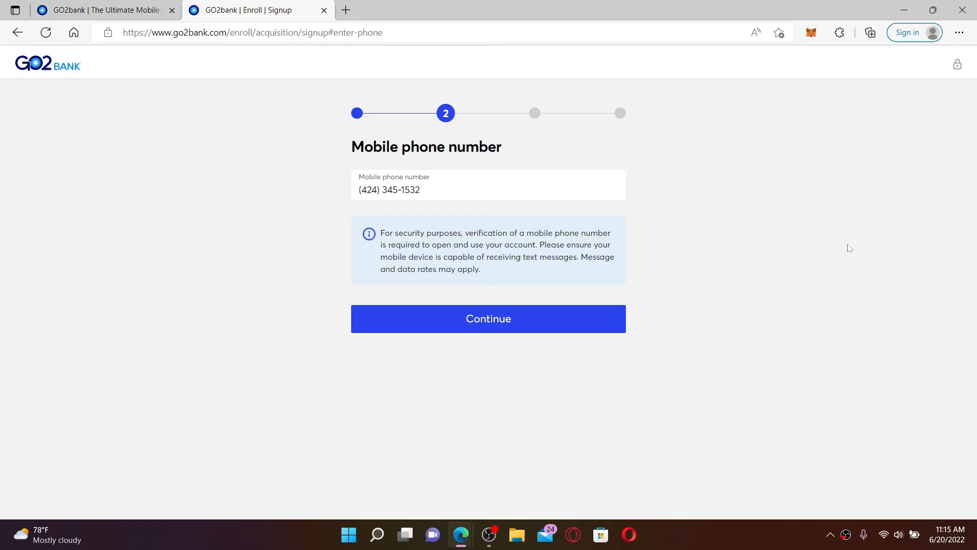
pyautogui.click(421, 190)
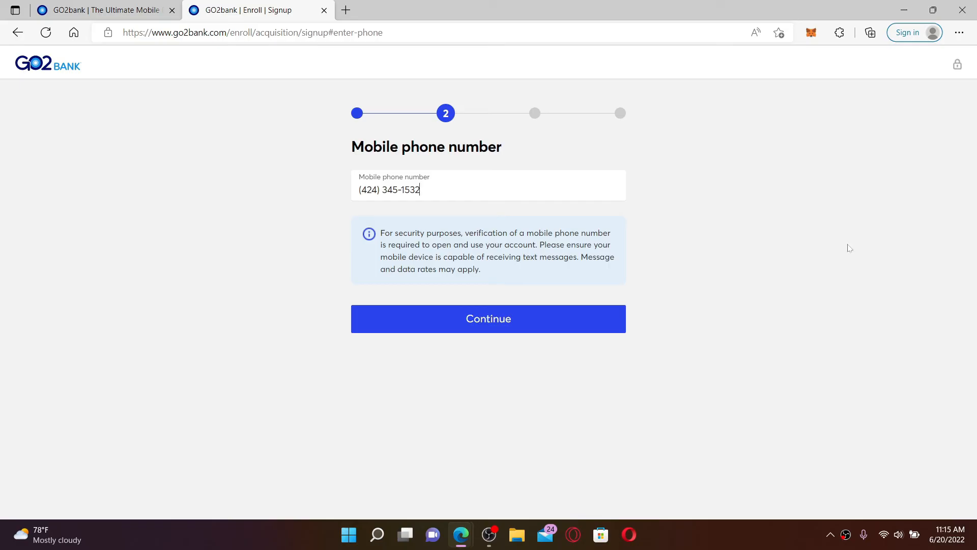